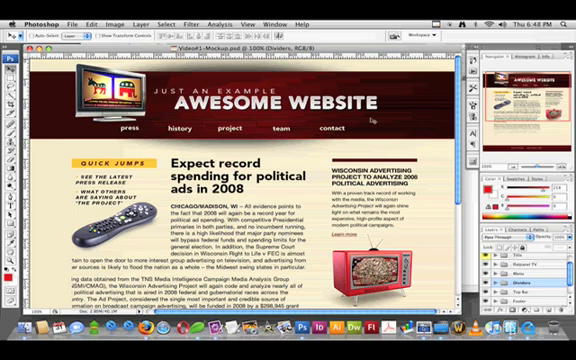
# Save the optimized background as body-bg.png in the images folder
pyautogui.scroll(-3)
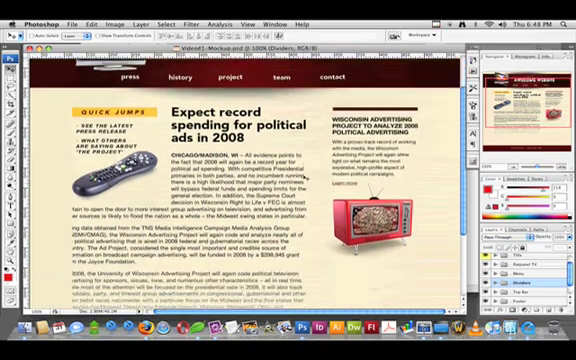
pyautogui.scroll(-3)
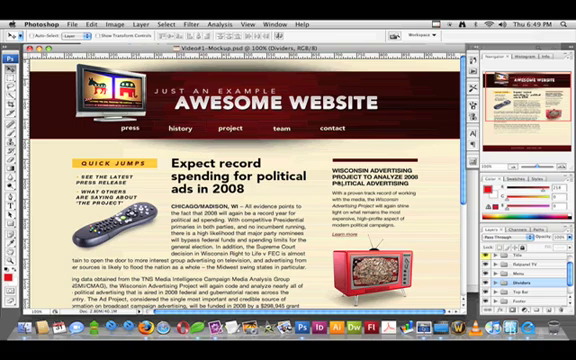
pyautogui.scroll(-3)
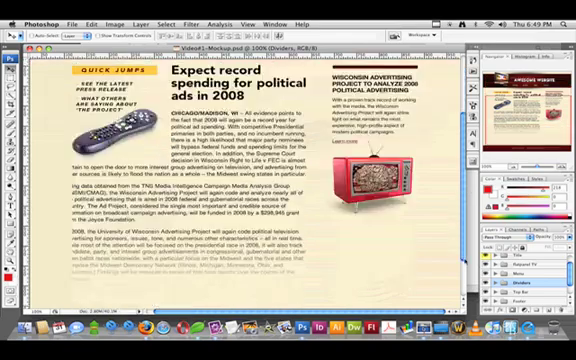
pyautogui.scroll(-3)
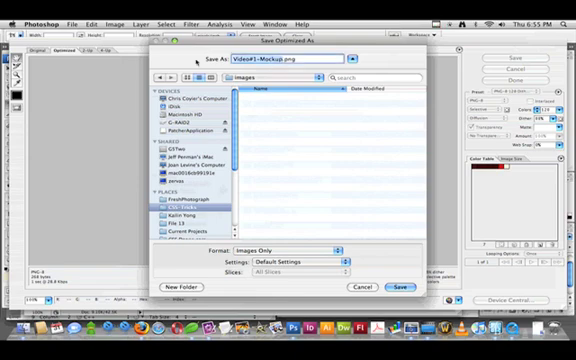
pyautogui.write('body-bg.png')
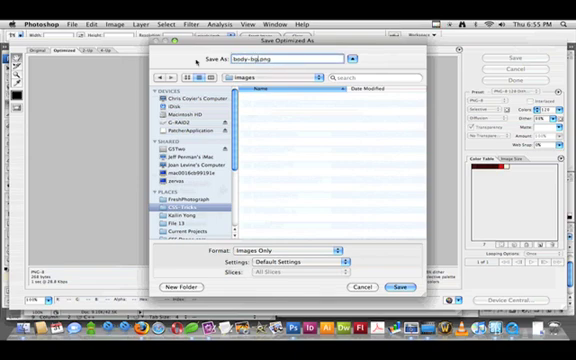
pyautogui.click(400, 288)
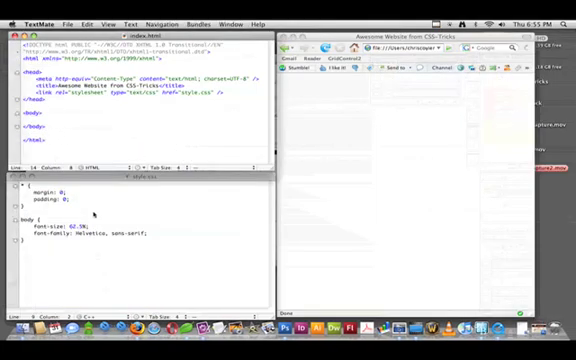
# Add background: url(images/body-bg.png) repeat-x top; to the body rule in style.css
pyautogui.write('d')
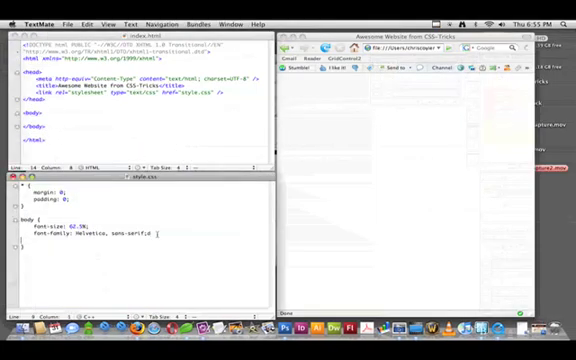
pyautogui.write('background: ur')
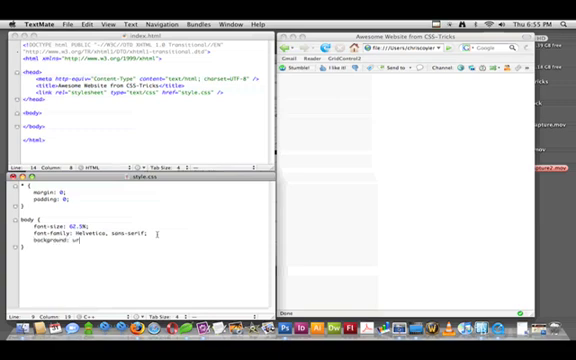
pyautogui.write('(image)')
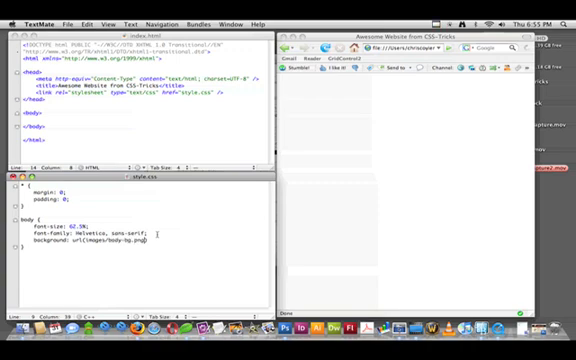
pyautogui.write('repeat-')
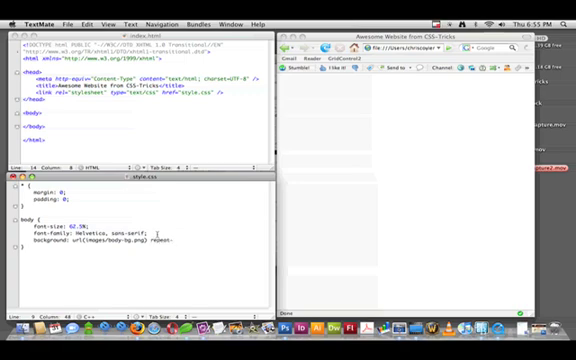
pyautogui.write('-x t')
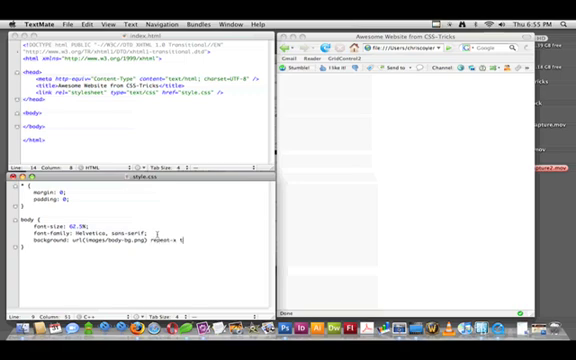
pyautogui.write('op')
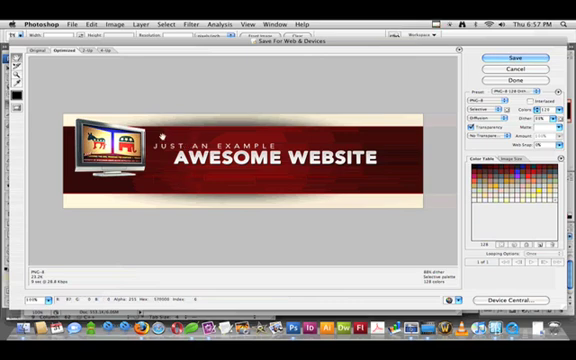
pyautogui.moveTo(346, 136)
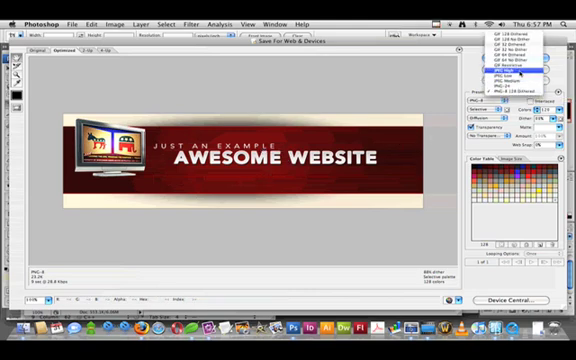
# Choose an optimization preset for the header banner in Save for Web
pyautogui.click(528, 72)
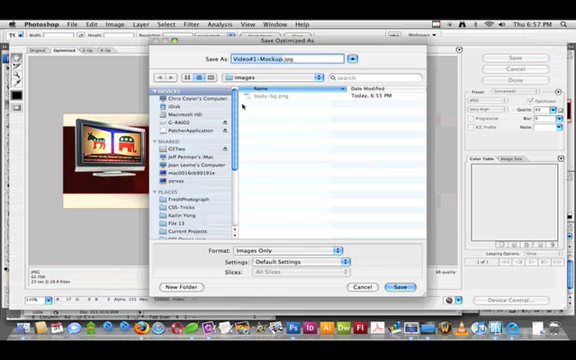
# Name the header slice head.jpg and save it
pyautogui.write('head.jpg')
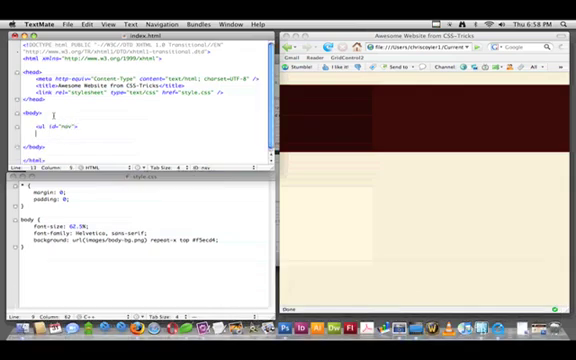
# Write a <ul> containing an <li> inside the body of index.html
pyautogui.write('</ul>')
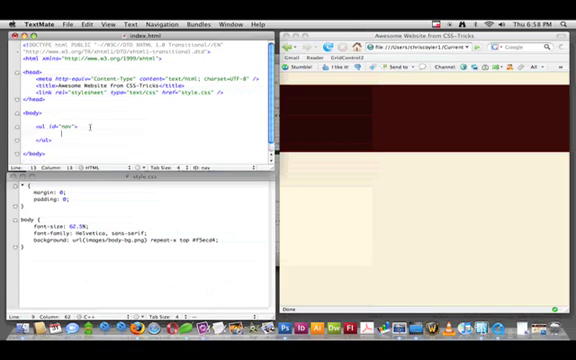
pyautogui.write('<li></li>')
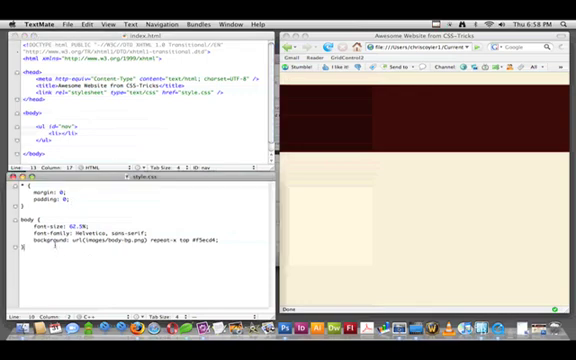
# Start a ul rule with height: 230px and width: 800px
pyautogui.write('ul{')
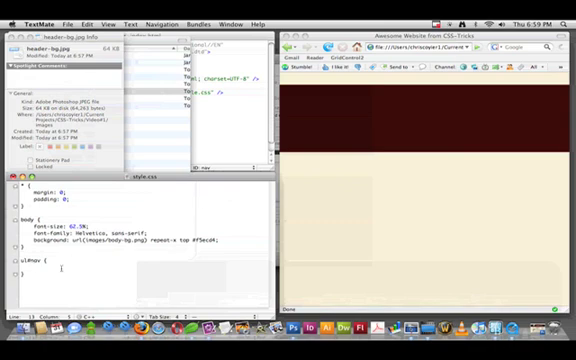
pyautogui.write('height:')
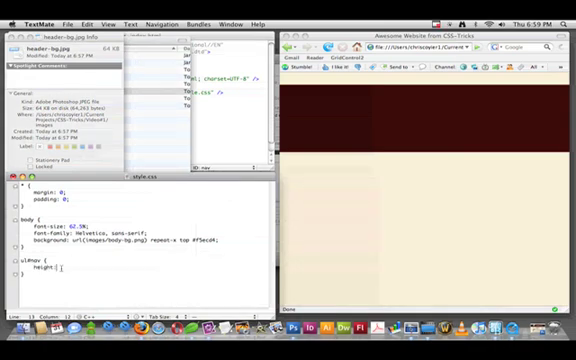
pyautogui.write('230px')
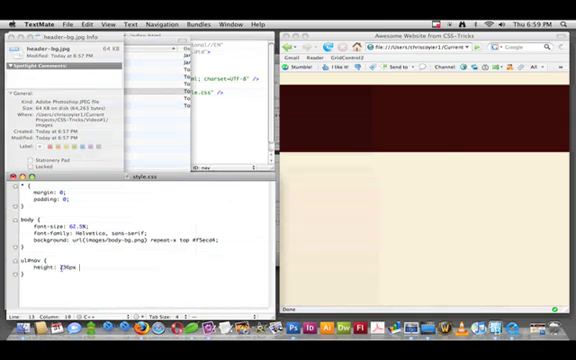
pyautogui.write('w')
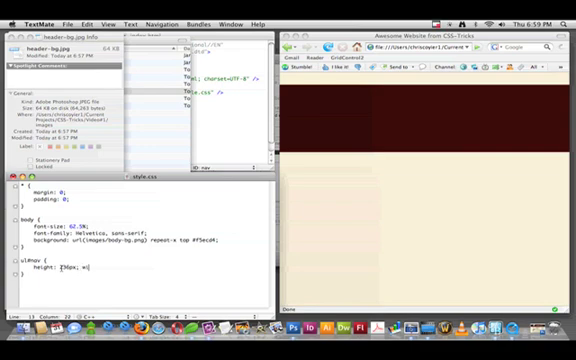
pyautogui.write('width: 800px;')
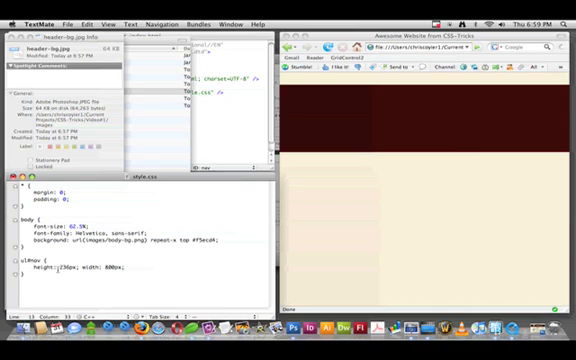
# Add margin: 0 auto and background: url(images/head...) to the ul rule
pyautogui.write('margin:')
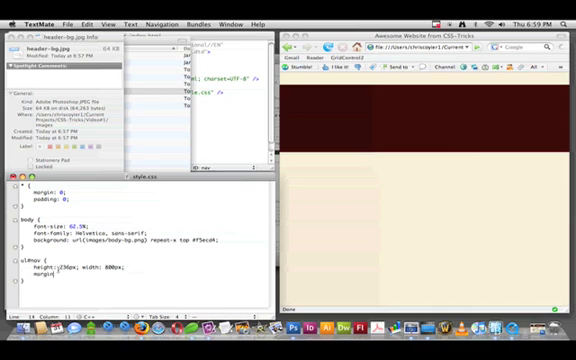
pyautogui.write('0 auto;')
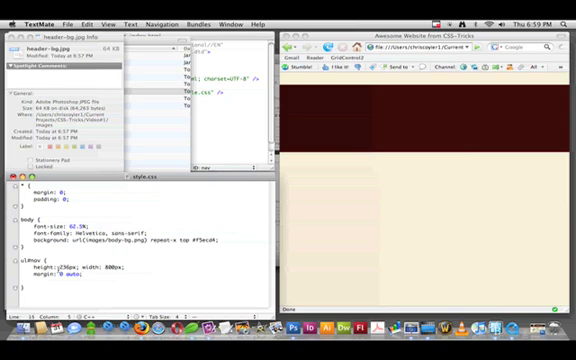
pyautogui.write('background:')
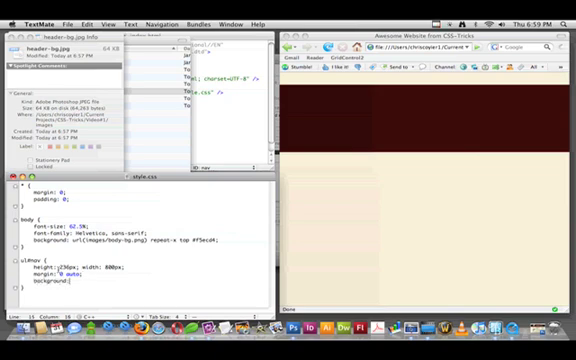
pyautogui.write('url(ima')
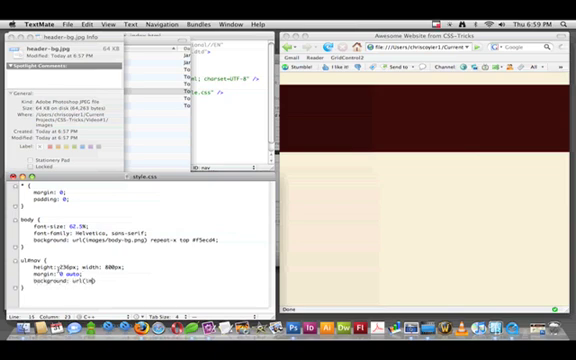
pyautogui.write('images/head')
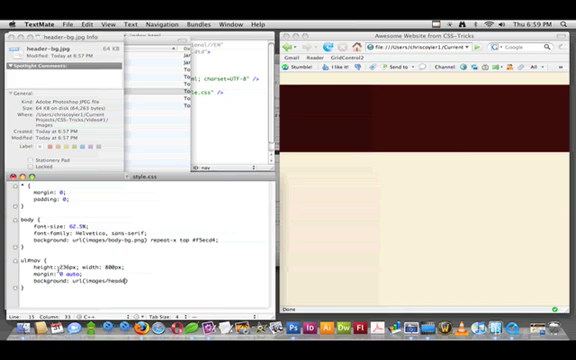